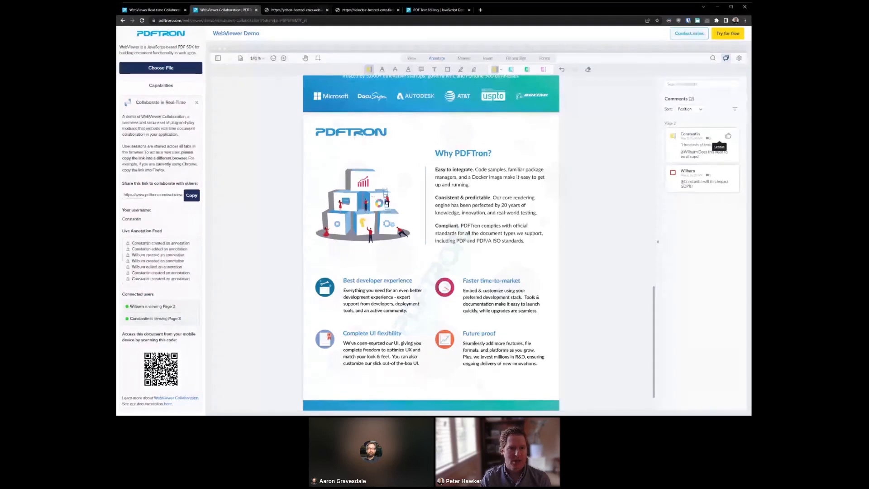
- Switch to the floor plan snapping demo with its Measure toolbar
click(293, 10)
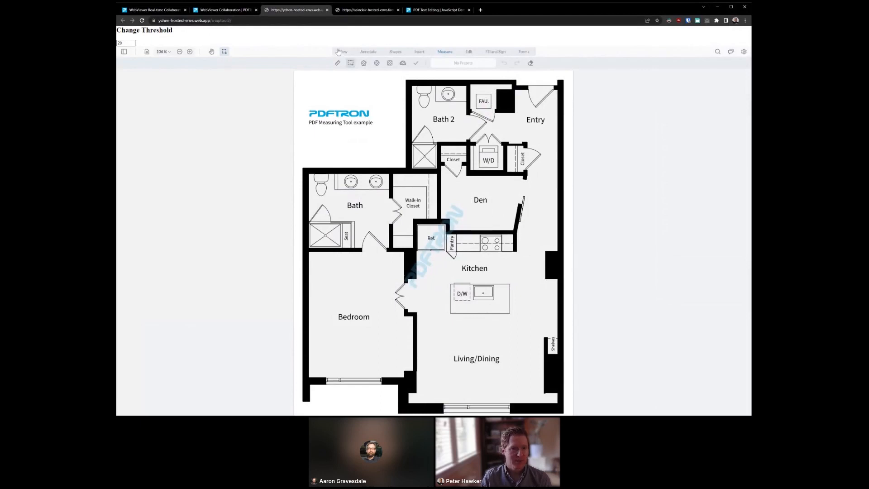
- Zoom in three times on the floor plan to magnify the Den area
click(189, 51)
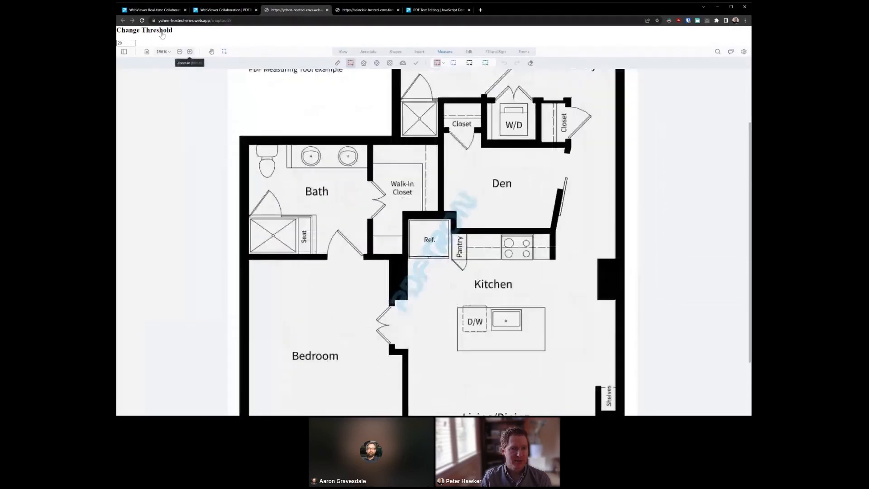
click(189, 51)
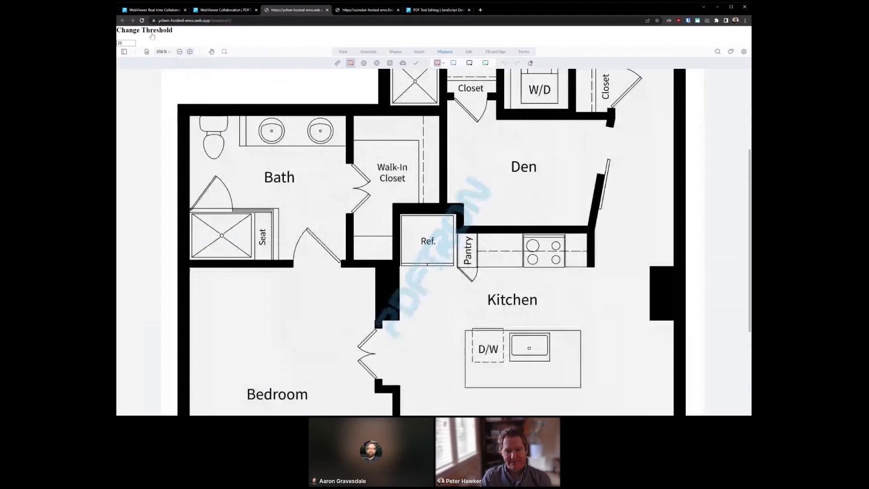
click(190, 52)
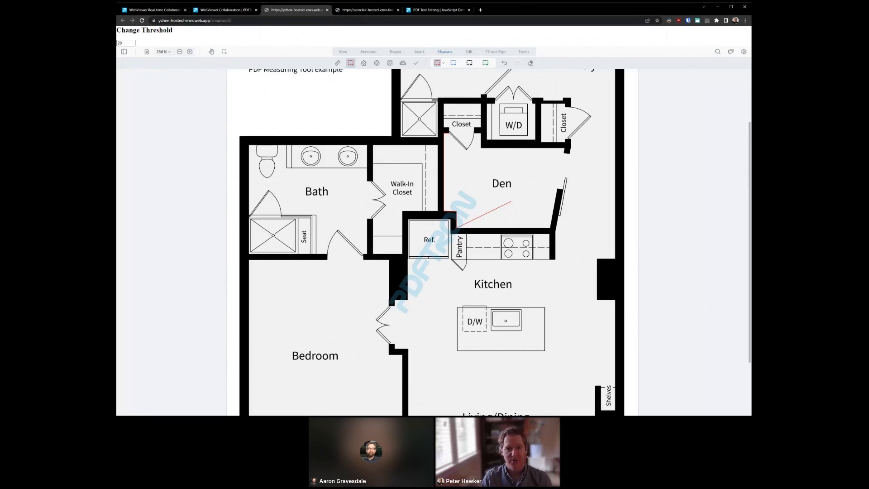
- Switch to the apartment plan demo with the 35.85 mm bedroom measurement
click(365, 9)
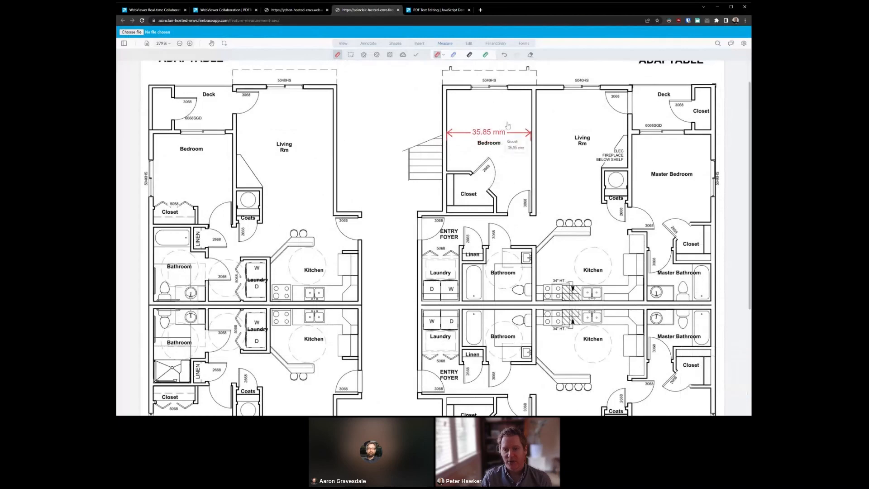
- Extend the 35.85 mm measurement's lead lines to the bedroom wall and show its details
click(488, 132)
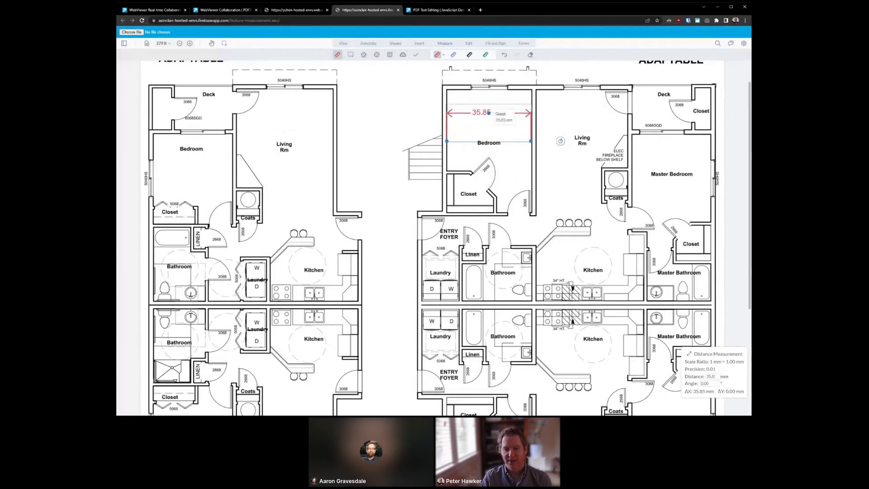
click(488, 128)
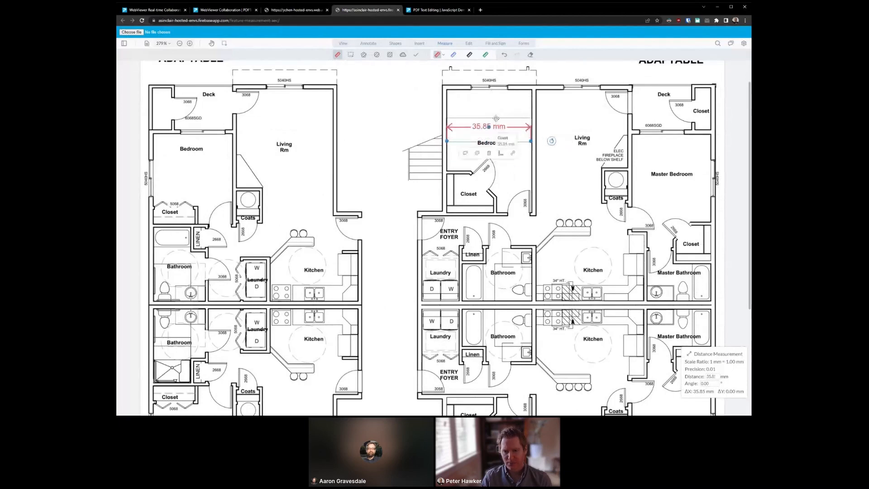